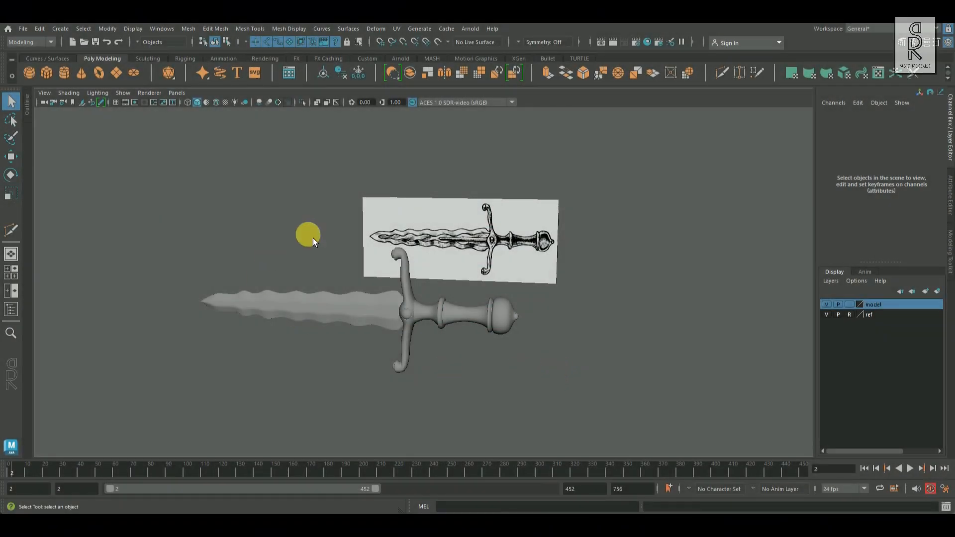
Orbit around the sword model and select the blade mesh.
left_click_drag(307, 234, 490, 344)
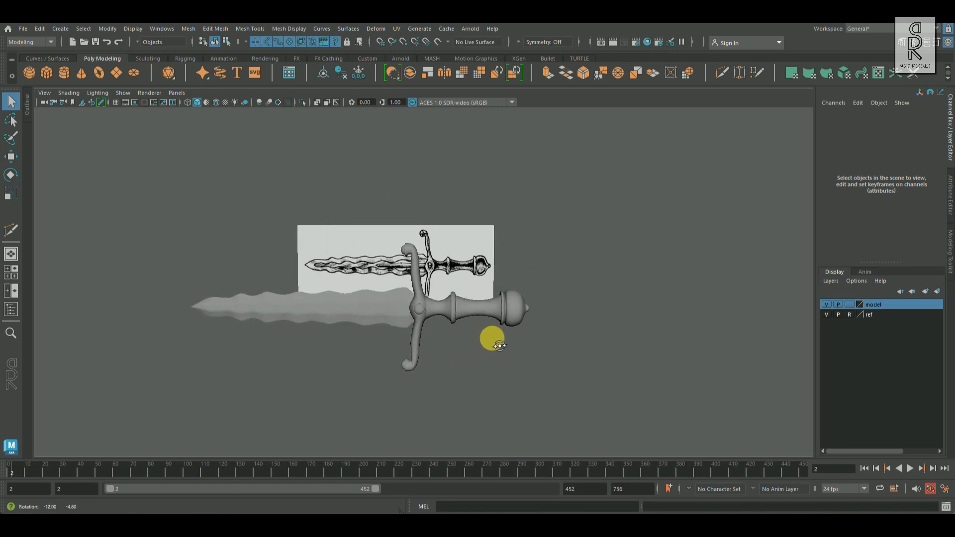
left_click_drag(491, 341, 801, 454)
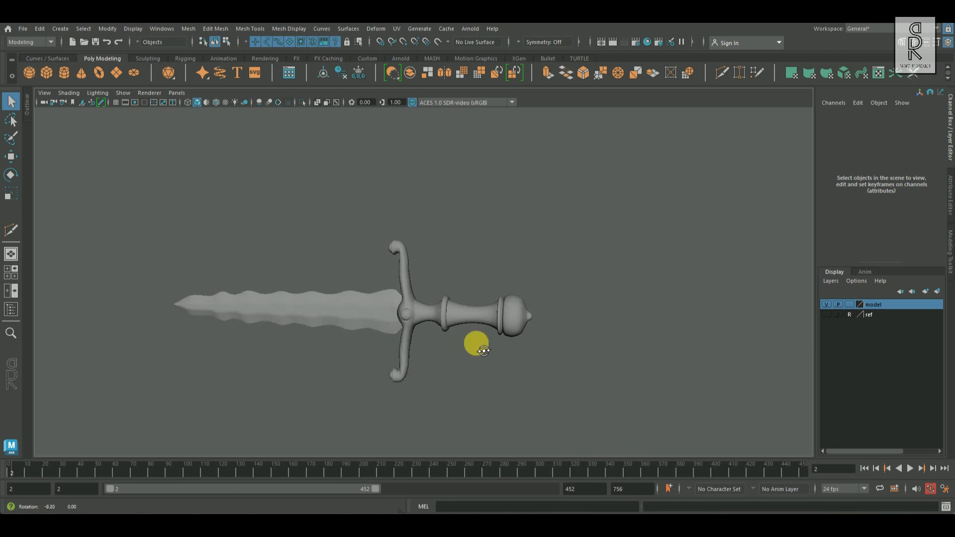
left_click(475, 350)
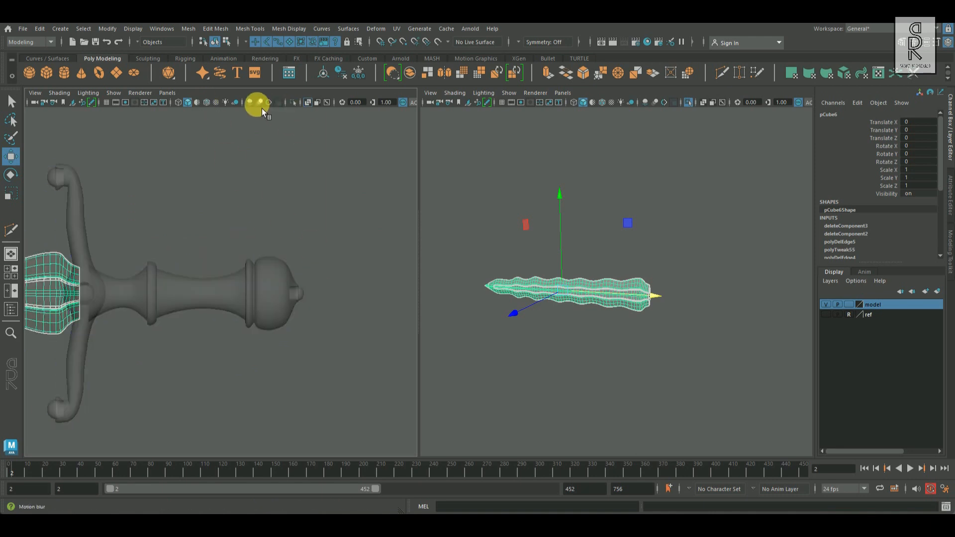
Turn the left pane into the UV Editor and apply a planar projection to the blade.
left_click(168, 93)
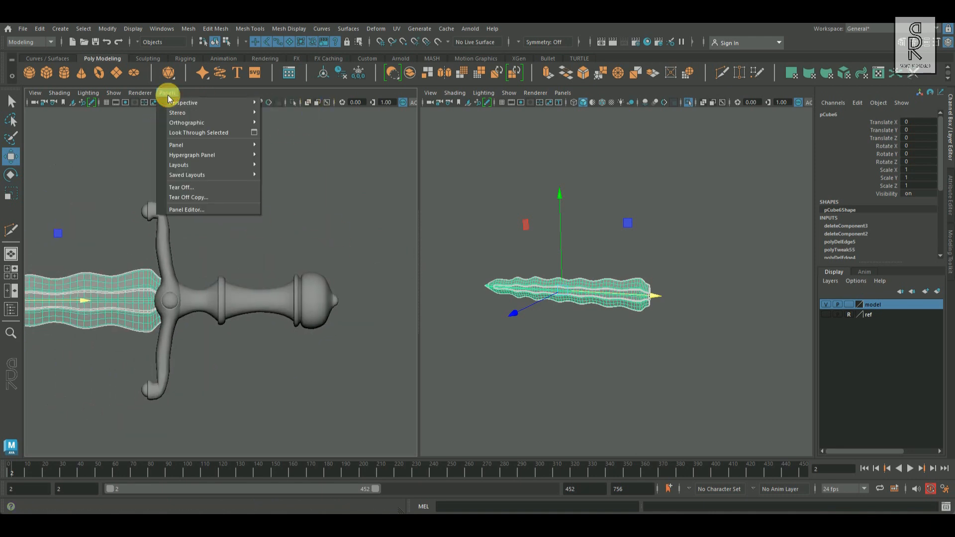
mouse_move(176, 145)
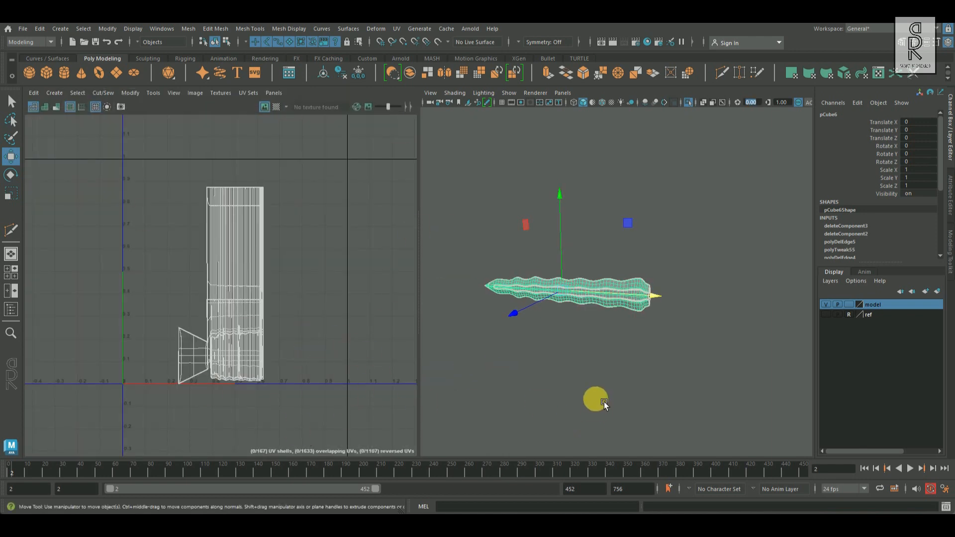
left_click(396, 29)
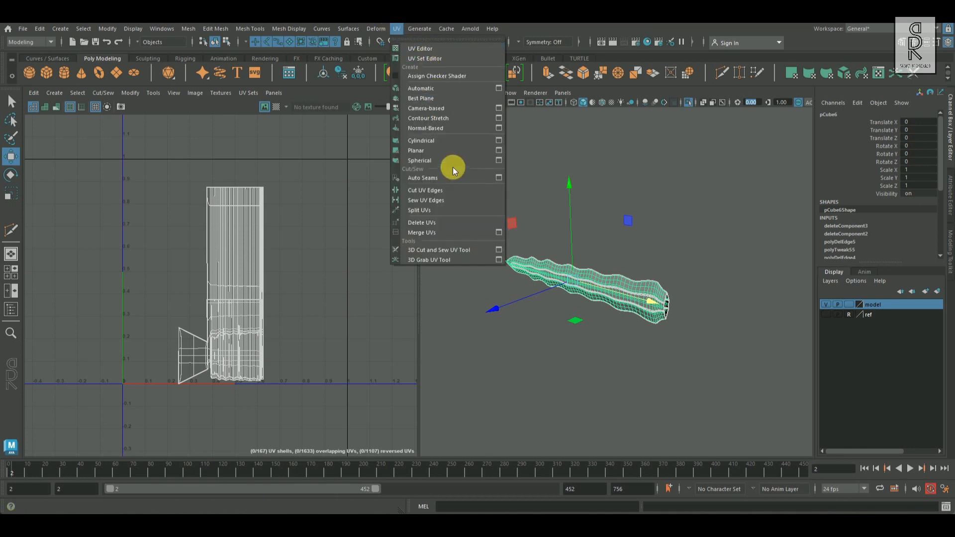
left_click(499, 150)
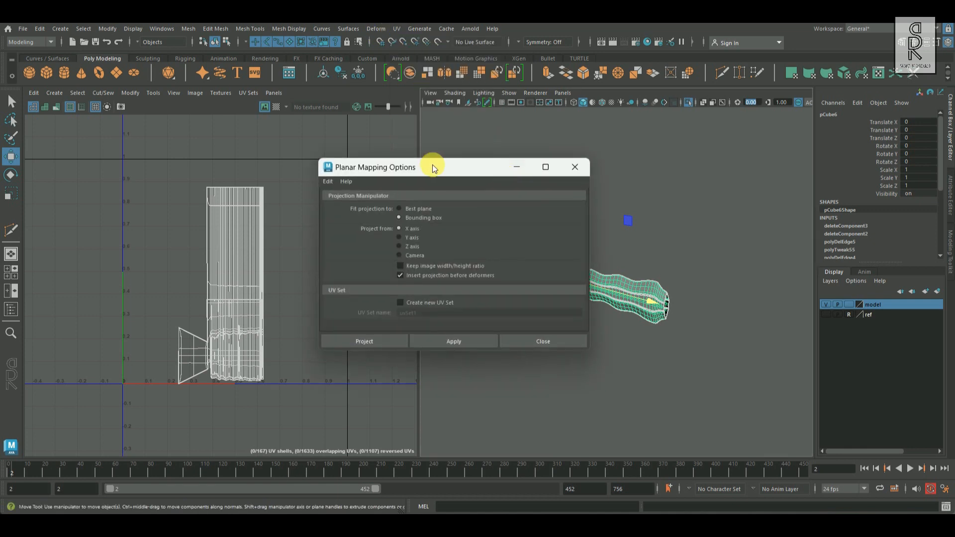
left_click_drag(375, 167, 705, 85)
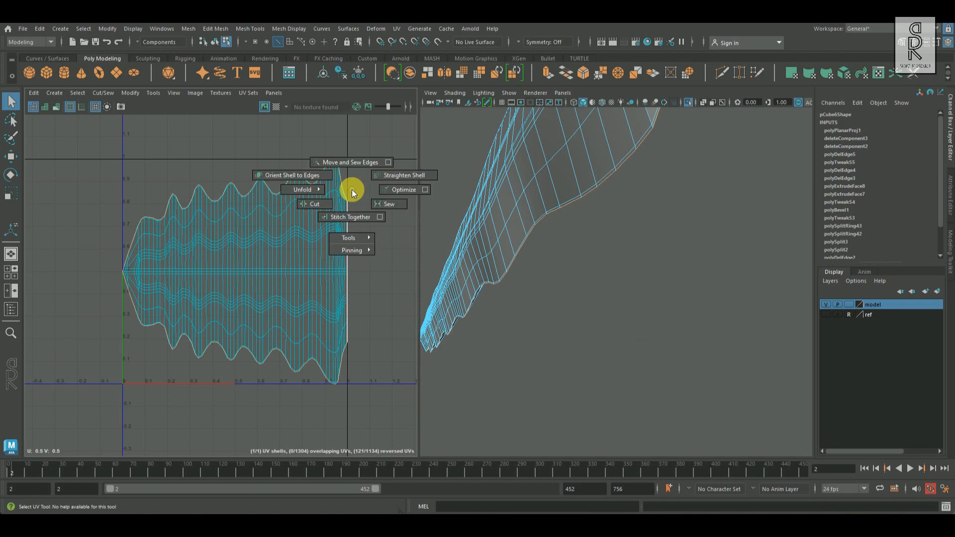
mouse_move(298, 204)
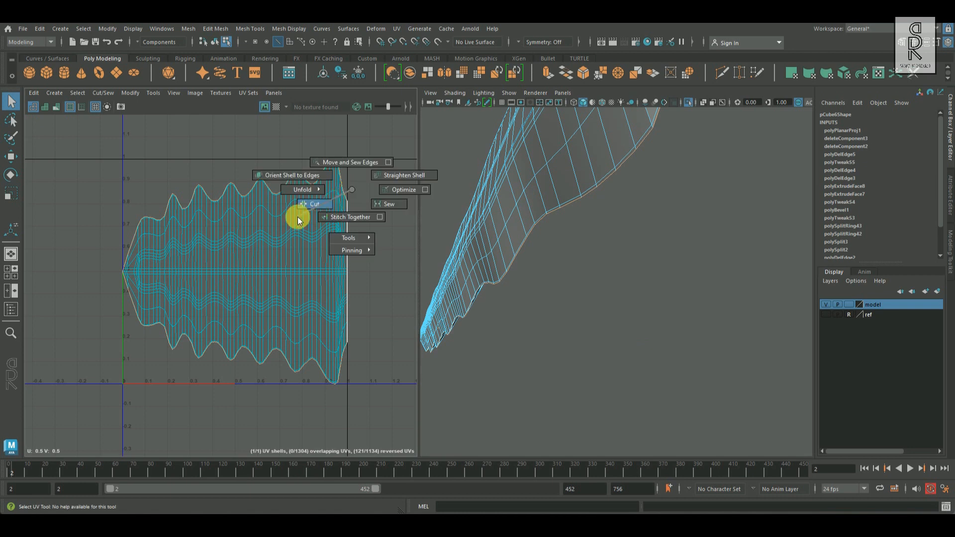
Cut the blade UVs along the seam, unfold them, and select the lower shell.
left_click(315, 204)
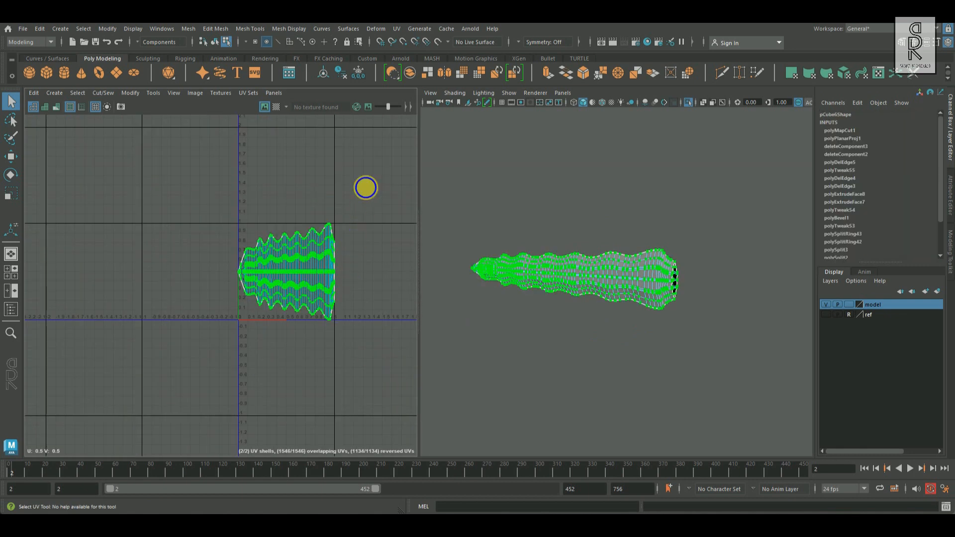
right_click(366, 187)
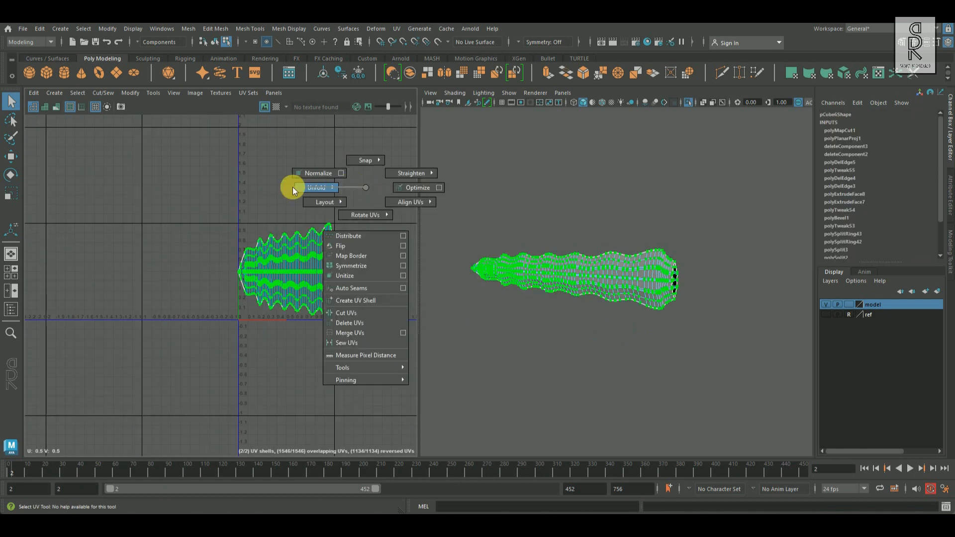
left_click(317, 188)
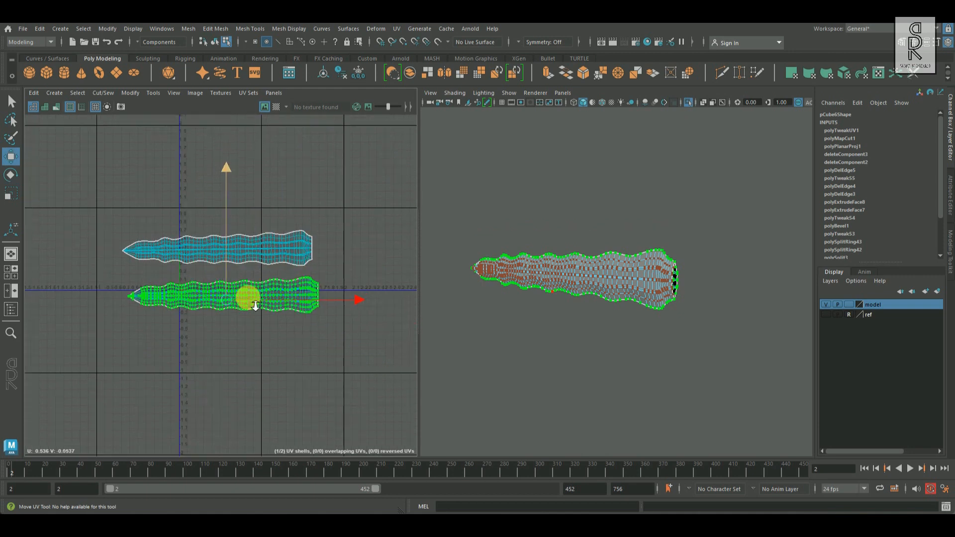
left_click(11, 174)
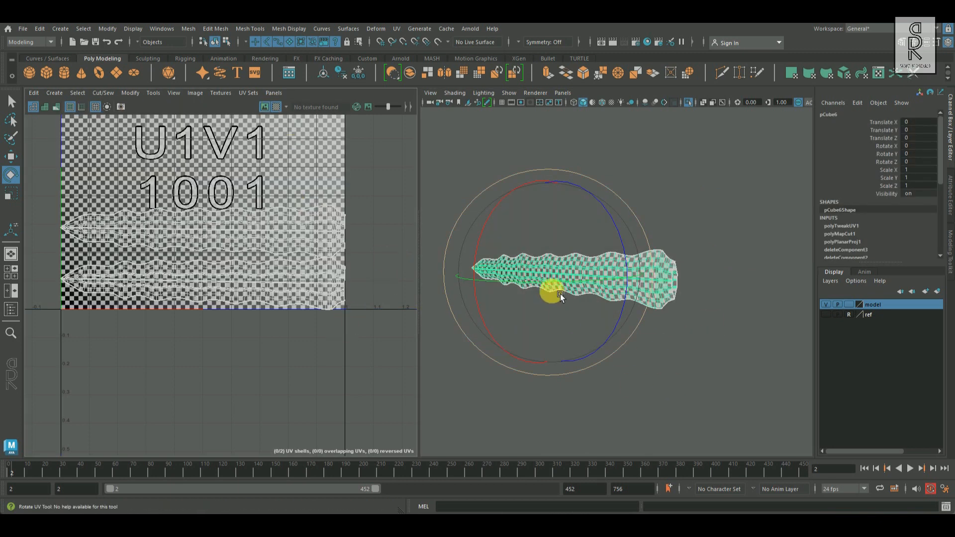
Orbit around the checkered blade, then isolate the handle piece through the model layer menu.
left_click_drag(559, 299, 538, 381)
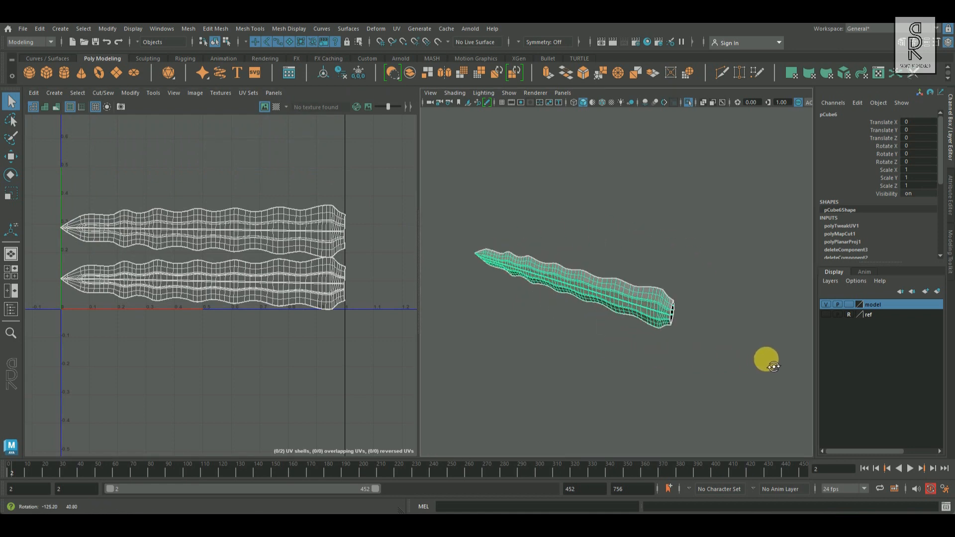
right_click(873, 304)
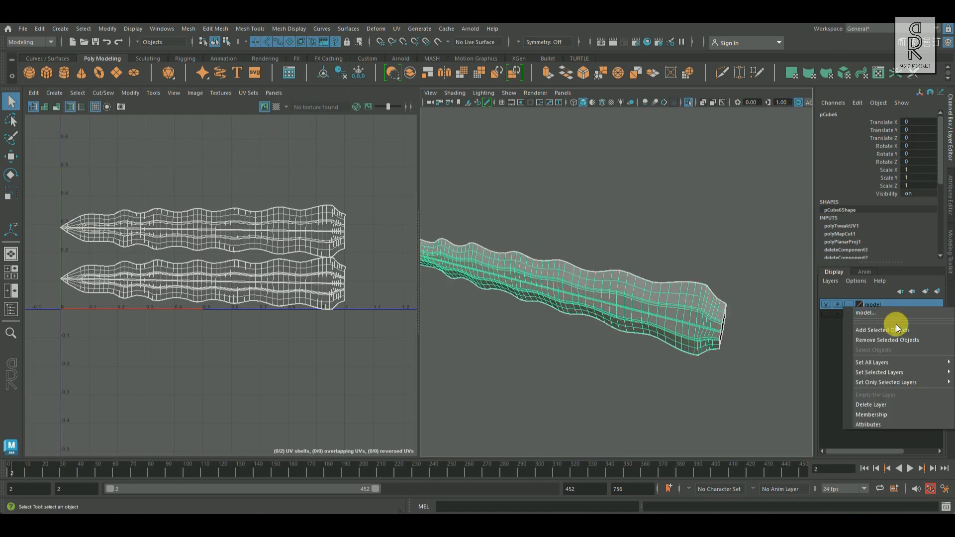
left_click(882, 330)
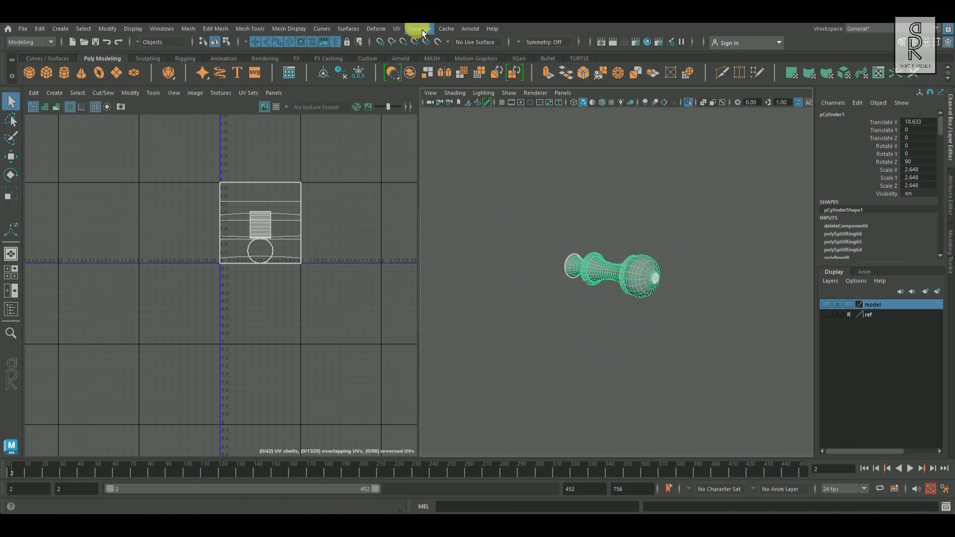
Apply a cylindrical projection to the grip, lay out its shells, and inspect the checker.
left_click(396, 29)
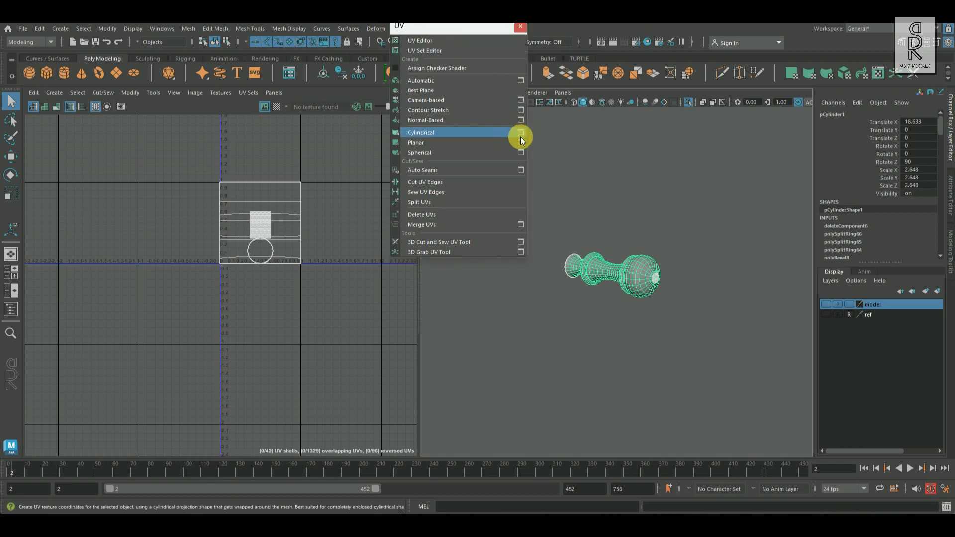
left_click(521, 142)
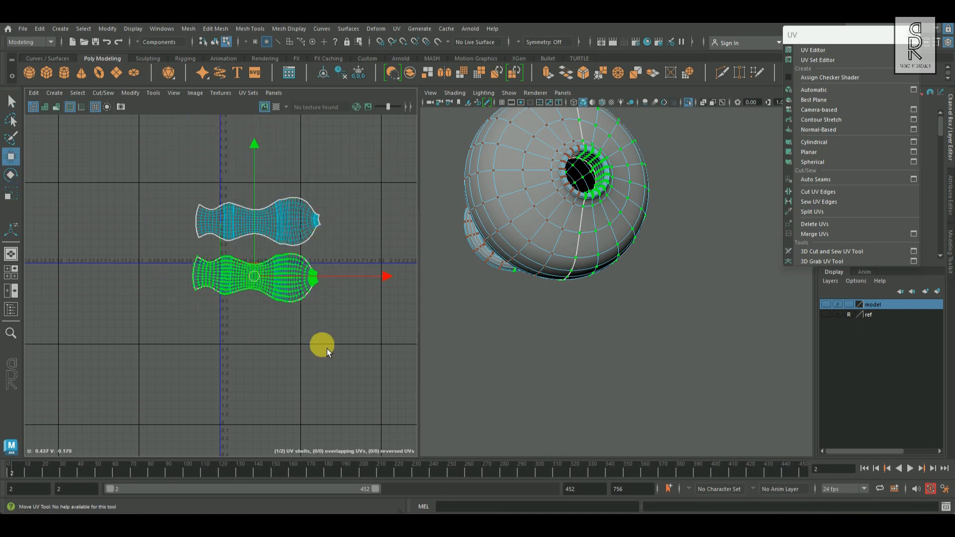
right_click(323, 347)
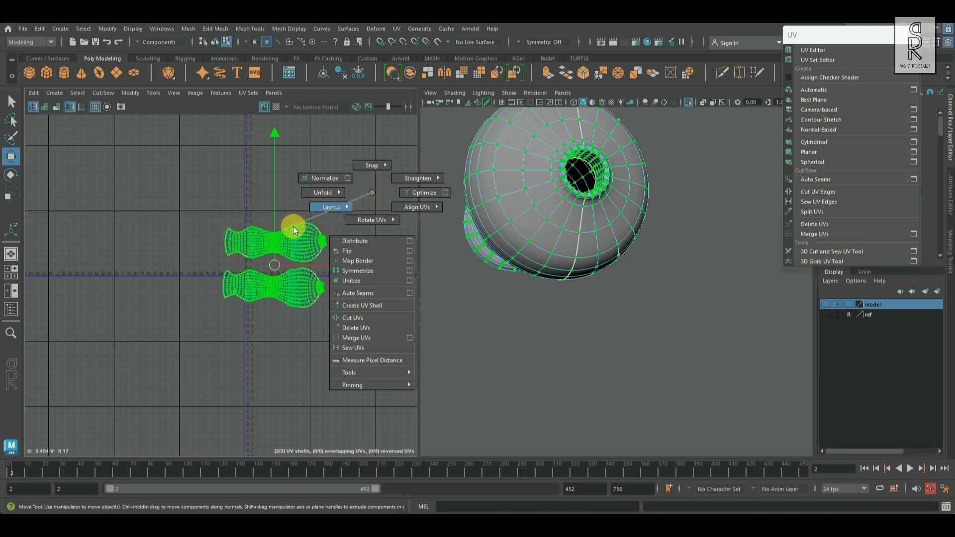
left_click(328, 206)
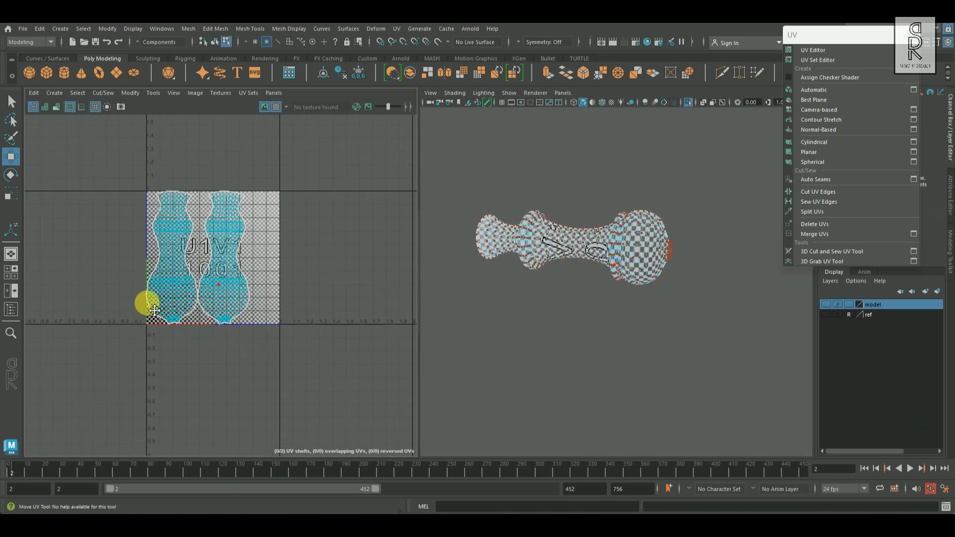
left_click_drag(573, 244, 602, 323)
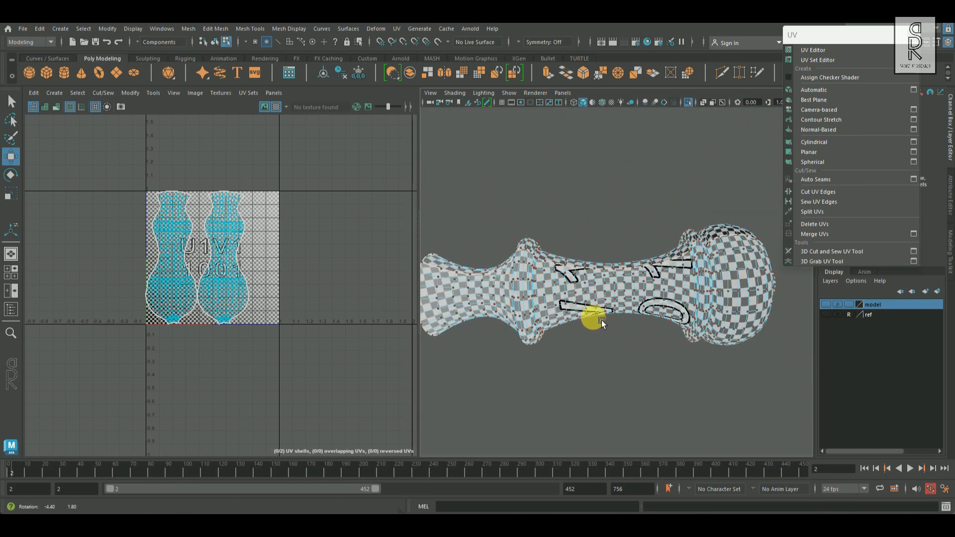
right_click(600, 322)
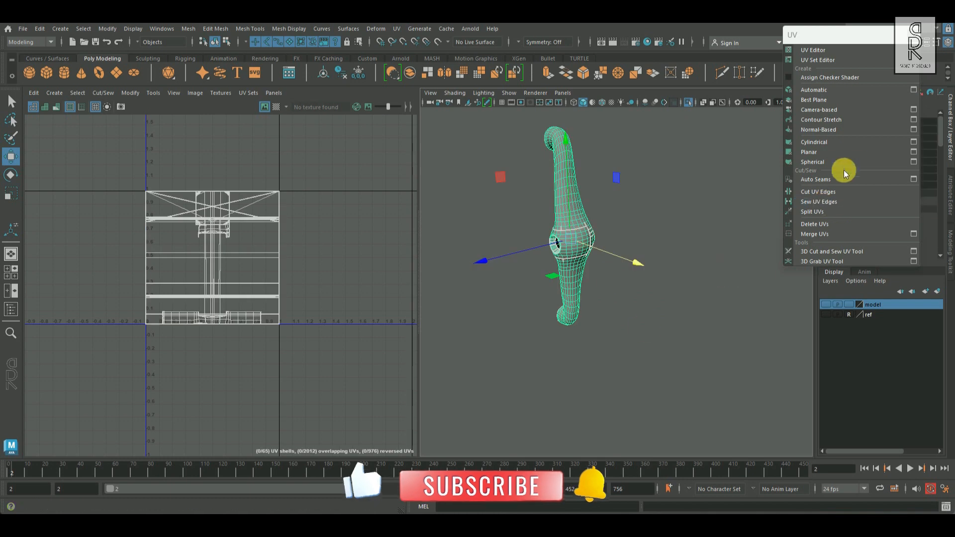
Project the crossguard's UVs, select seam edges along the guard, and unfold the shell.
left_click(809, 152)
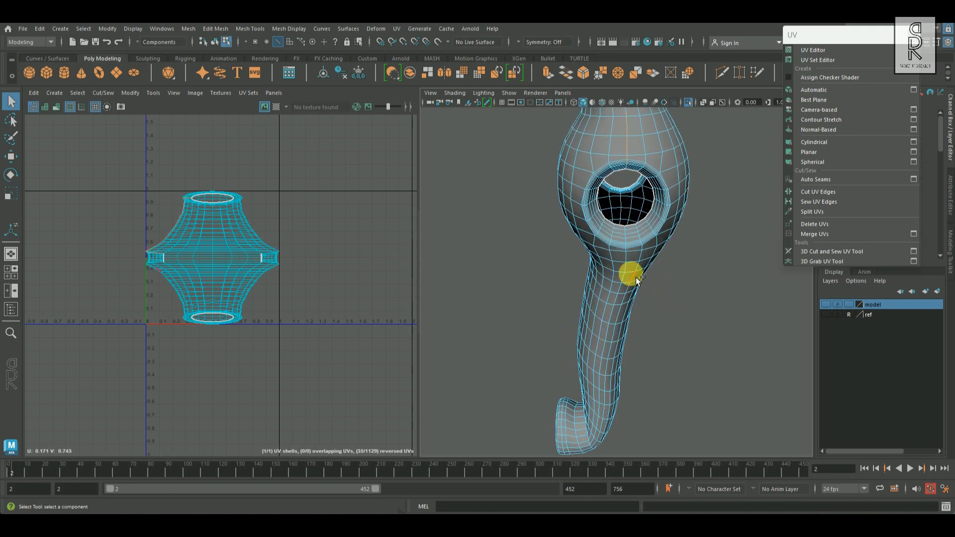
left_click_drag(633, 275, 551, 323)
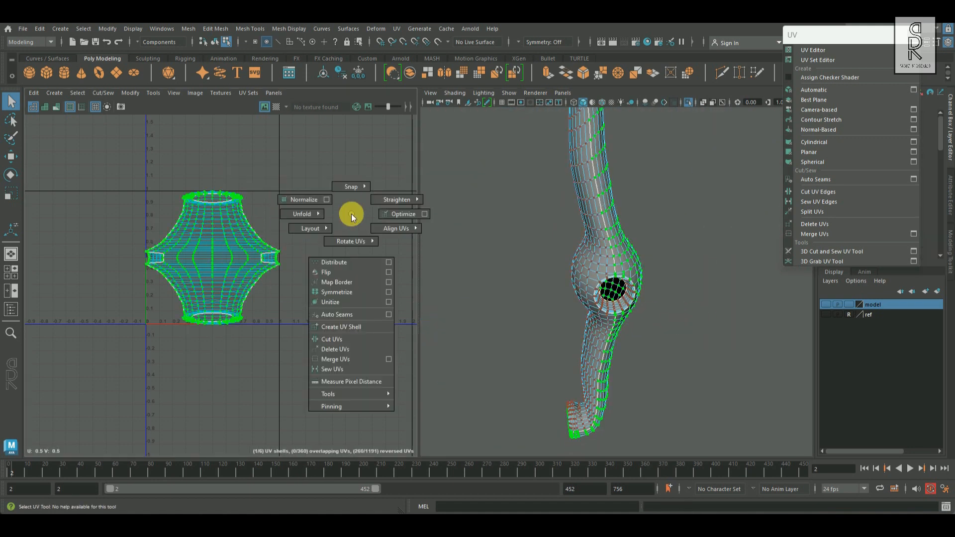
left_click(342, 327)
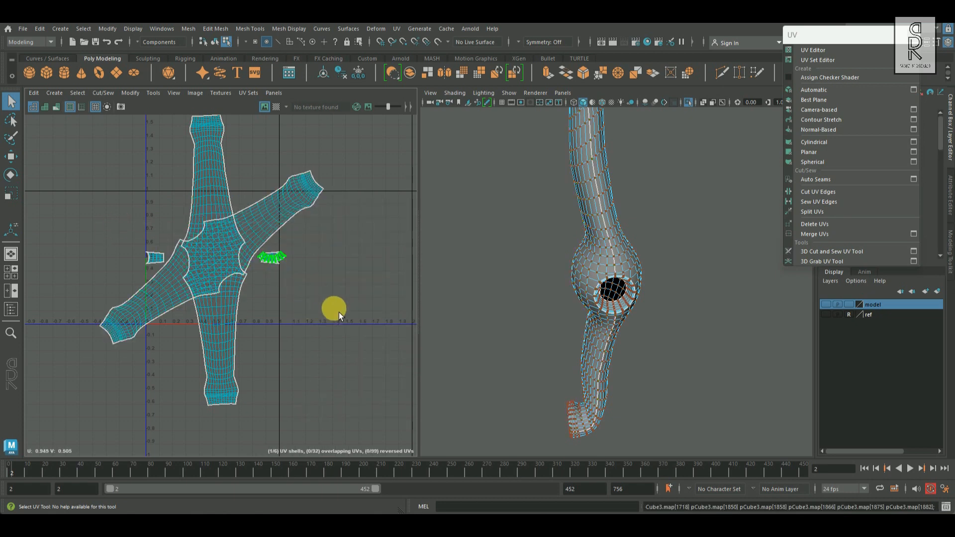
right_click(333, 308)
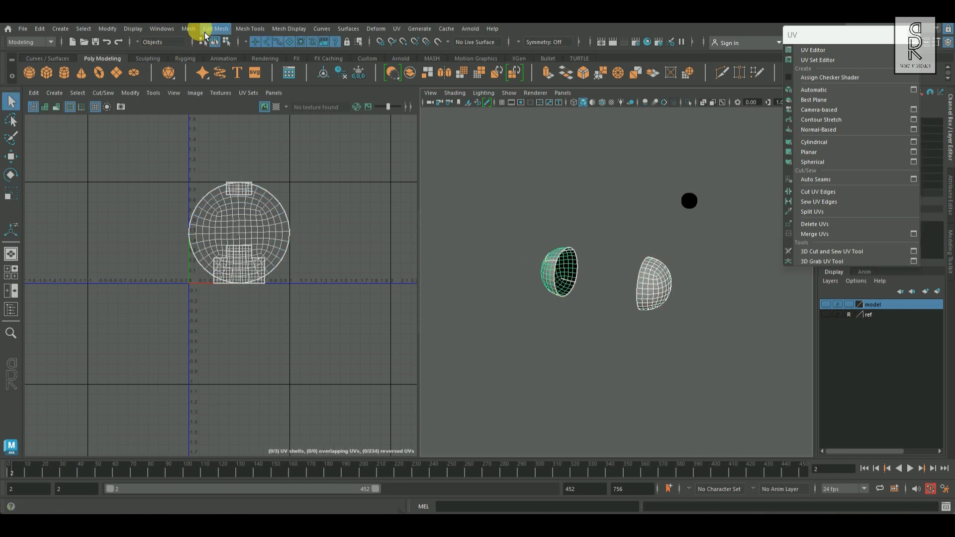
Copy UVs onto each small round pommel piece with Mesh > Transfer Attributes.
left_click(188, 29)
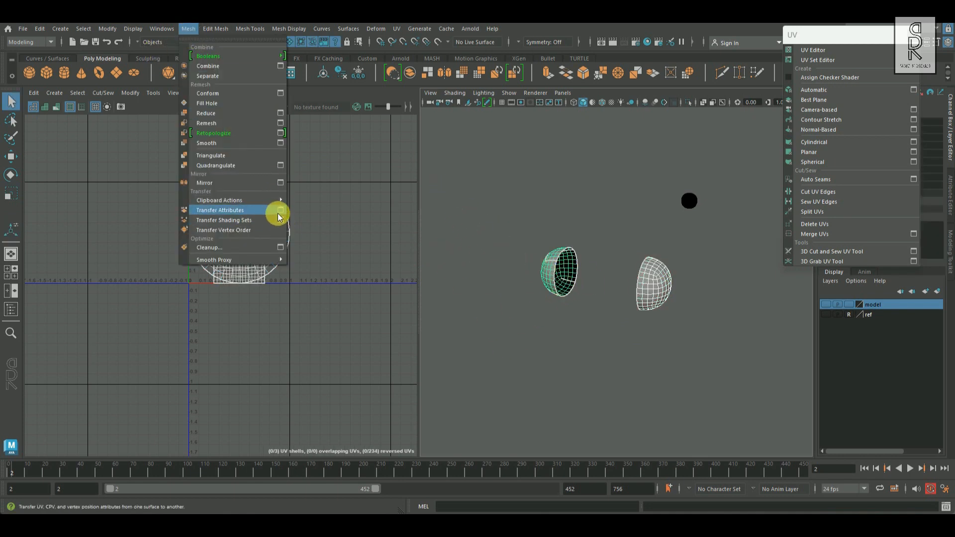
left_click(279, 209)
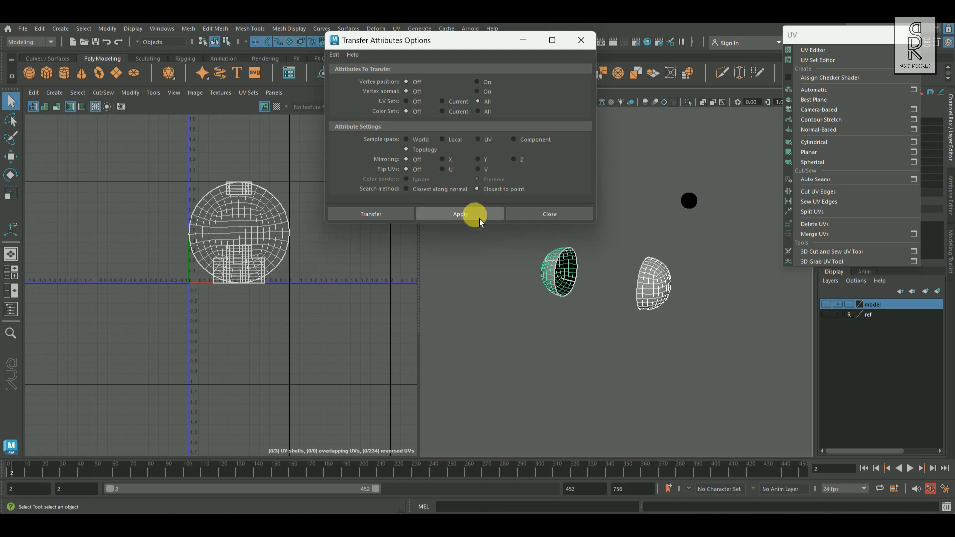
left_click(460, 214)
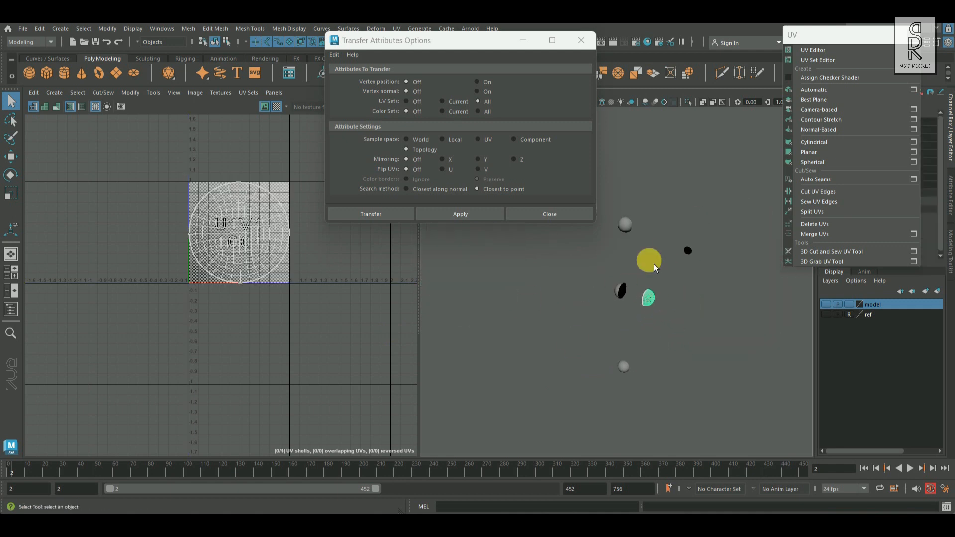
left_click(460, 214)
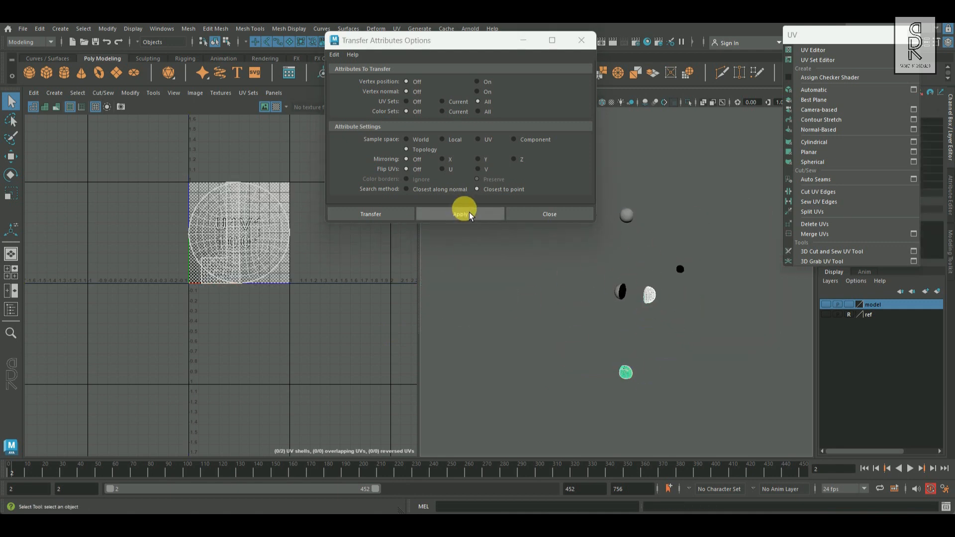
left_click(460, 214)
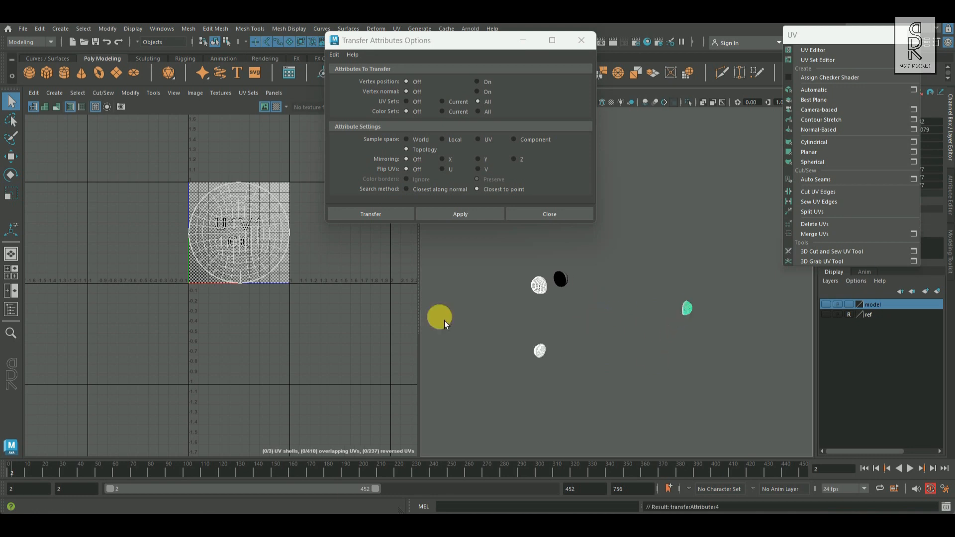
left_click(548, 214)
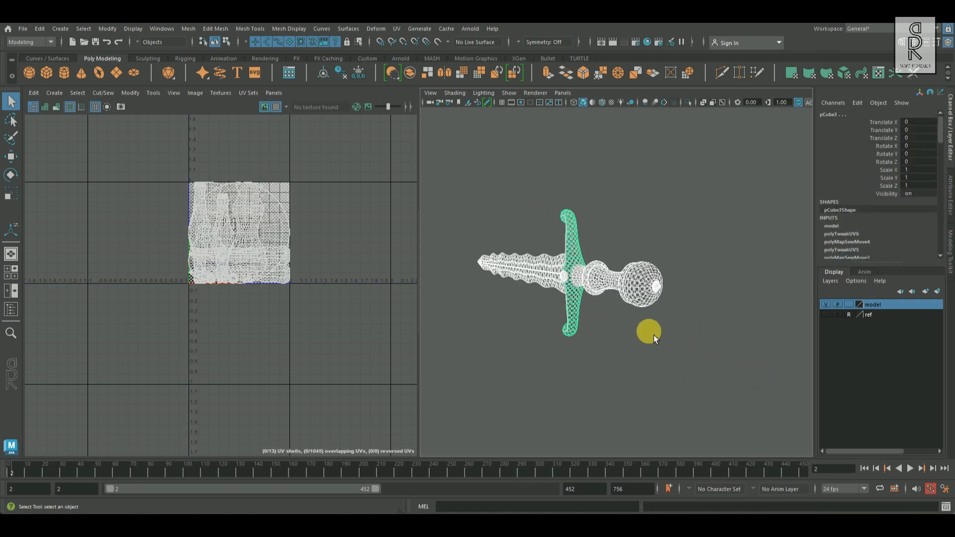
Frame the sword, hide the checker image, and lay out every UV shell in 0–1 space.
left_click(277, 106)
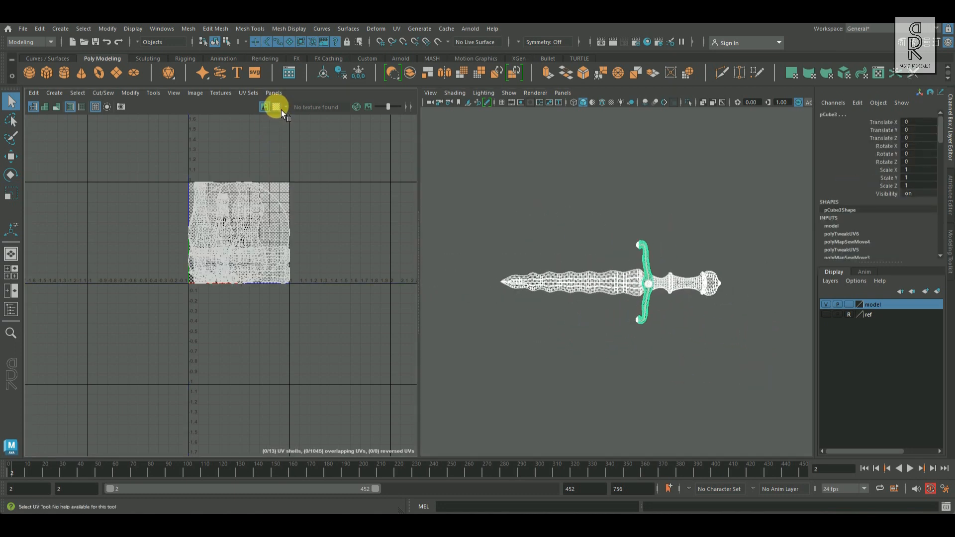
left_click(39, 29)
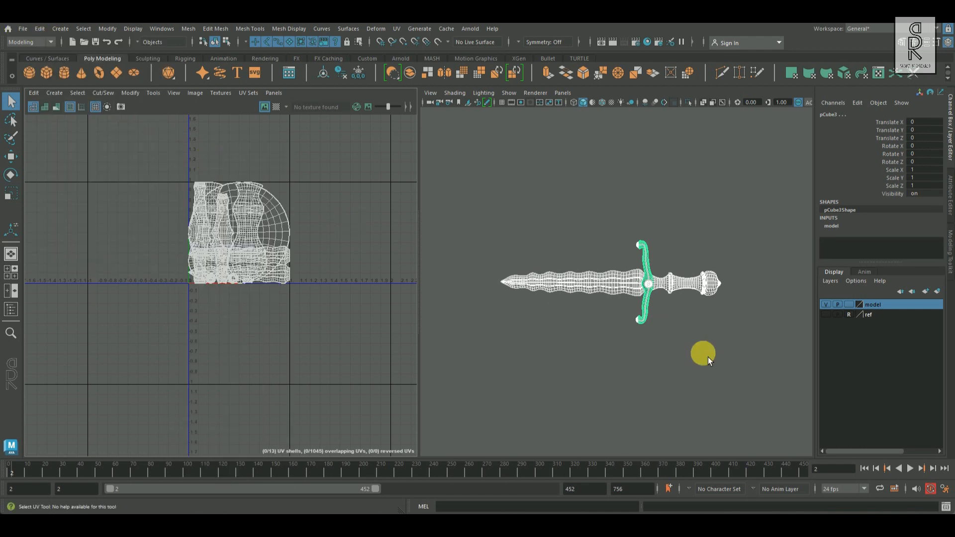
left_click_drag(703, 353, 552, 338)
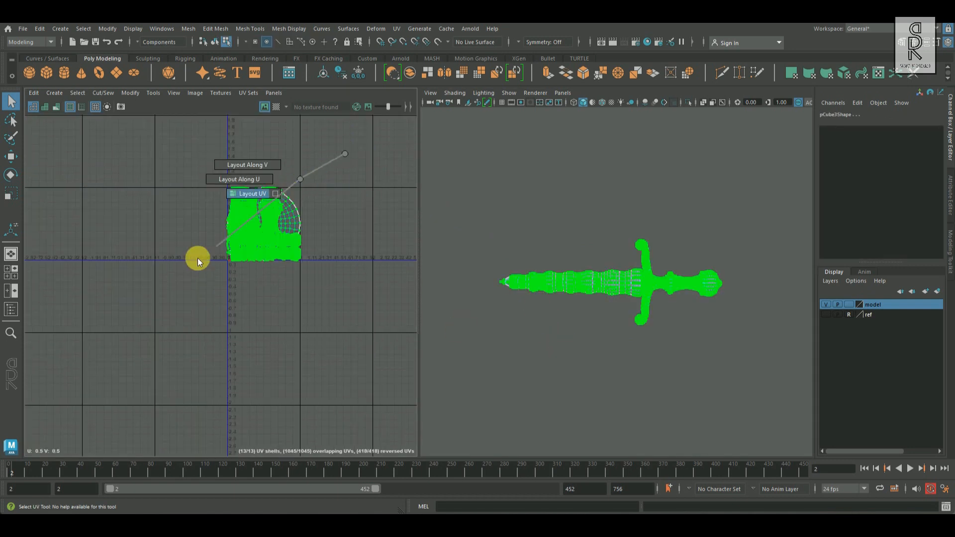
left_click(252, 193)
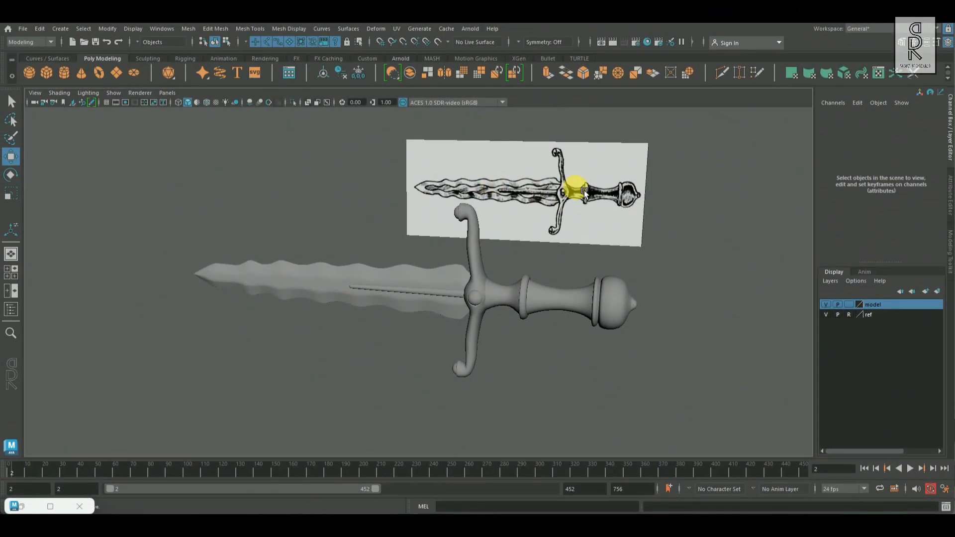
Select the blade's long central rod and map its UVs.
left_click_drag(584, 192, 469, 344)
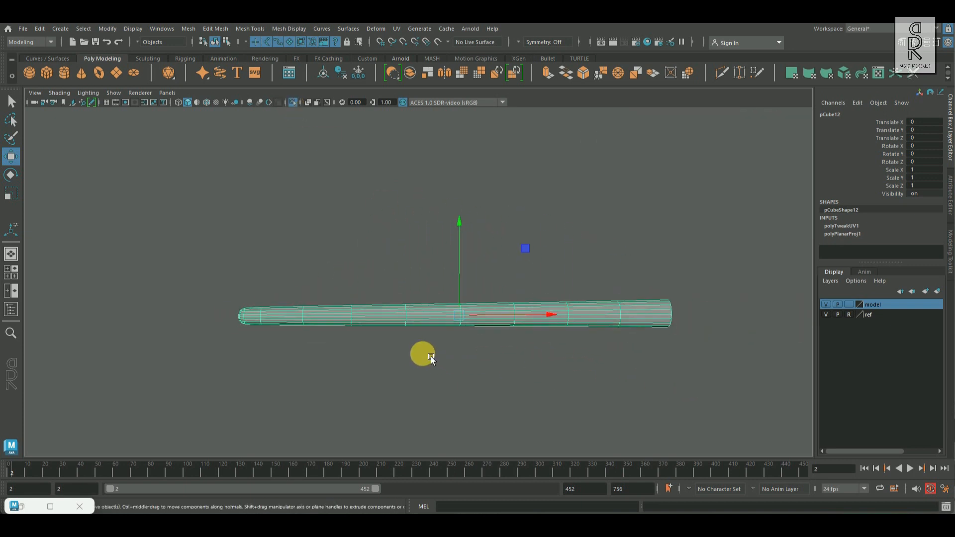
left_click_drag(426, 356, 481, 359)
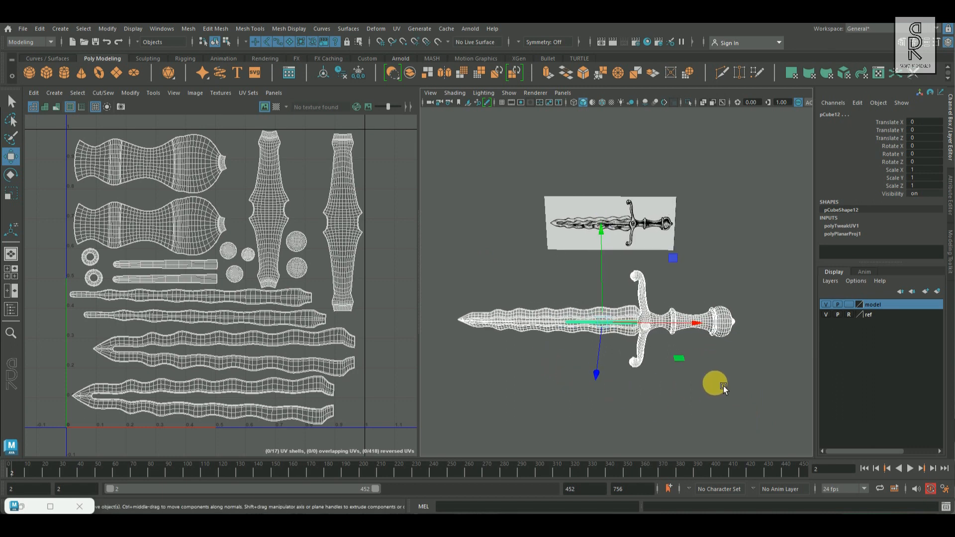
Orbit around the finished sword and clear the selection.
left_click_drag(722, 387, 682, 375)
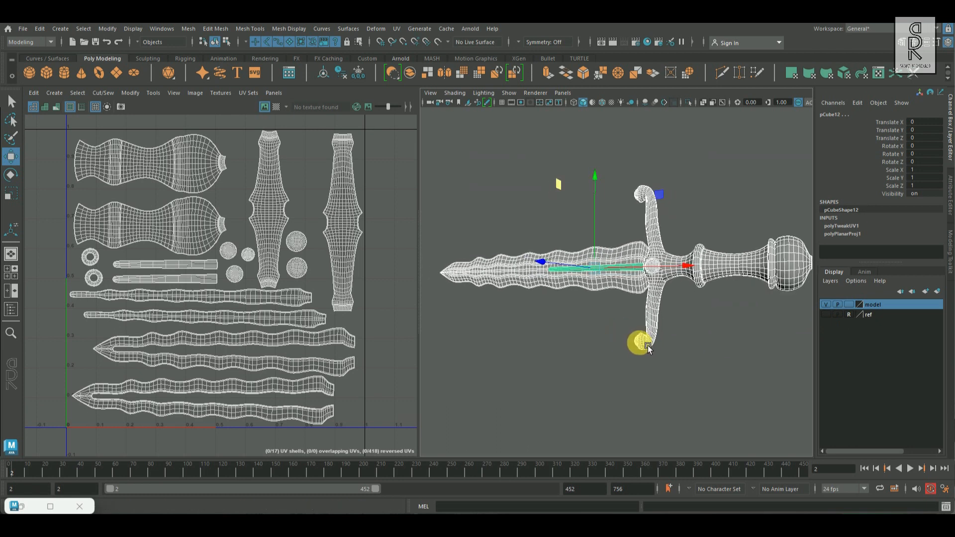
left_click(11, 101)
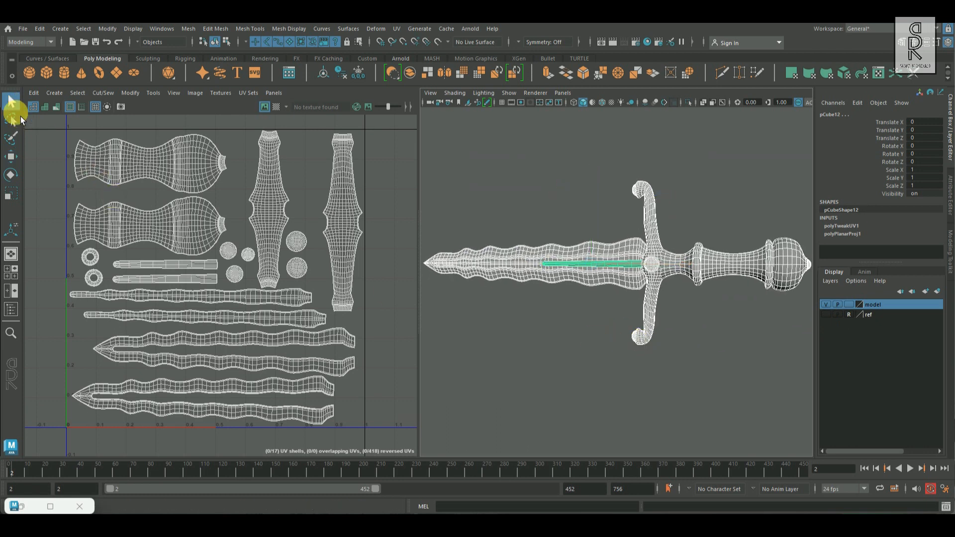